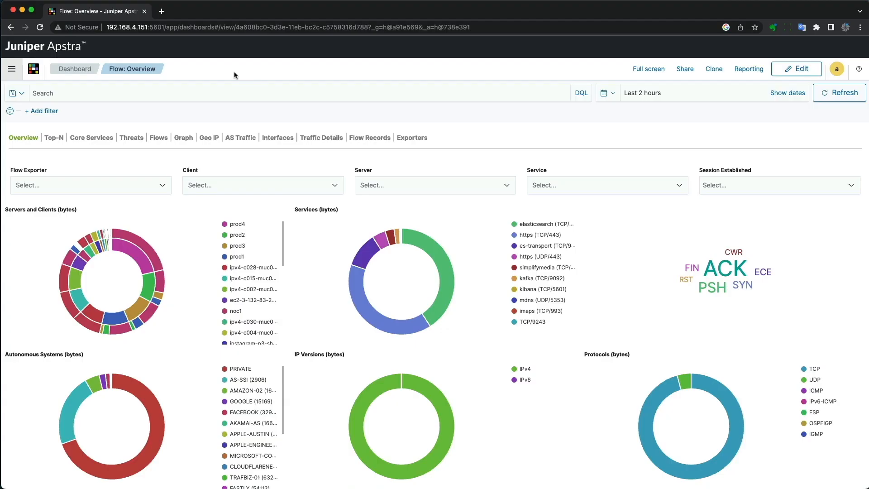
Browse through each Flow view from Top-N to Flow Exporters and return to the overview
{"action": "left_click", "coordinate": [55, 137]}
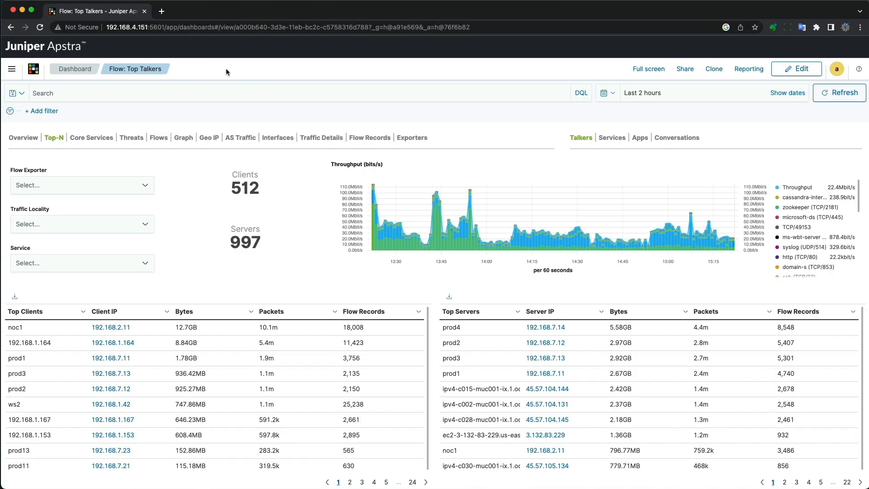
{"action": "mouse_move", "coordinate": [285, 93]}
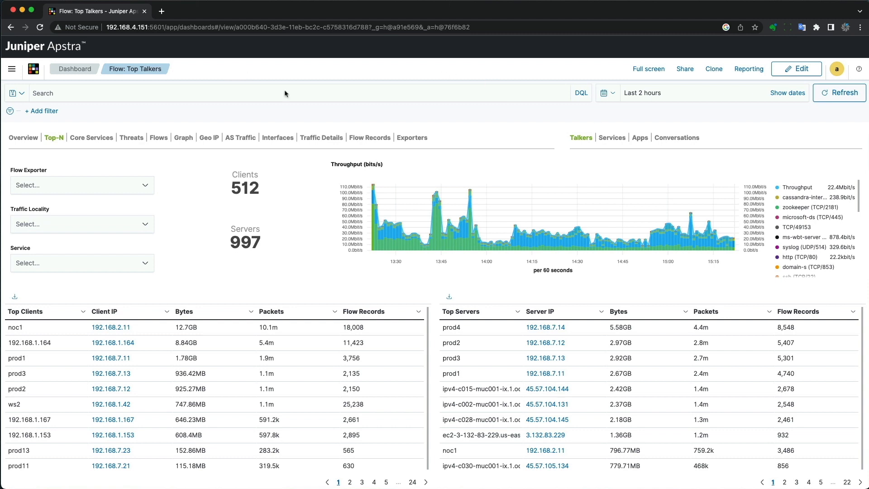
{"action": "left_click", "coordinate": [91, 138]}
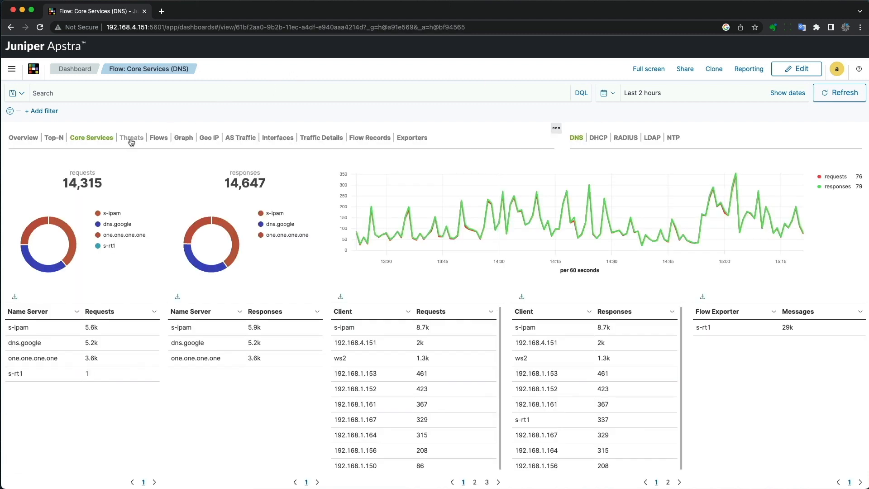
{"action": "left_click", "coordinate": [132, 138]}
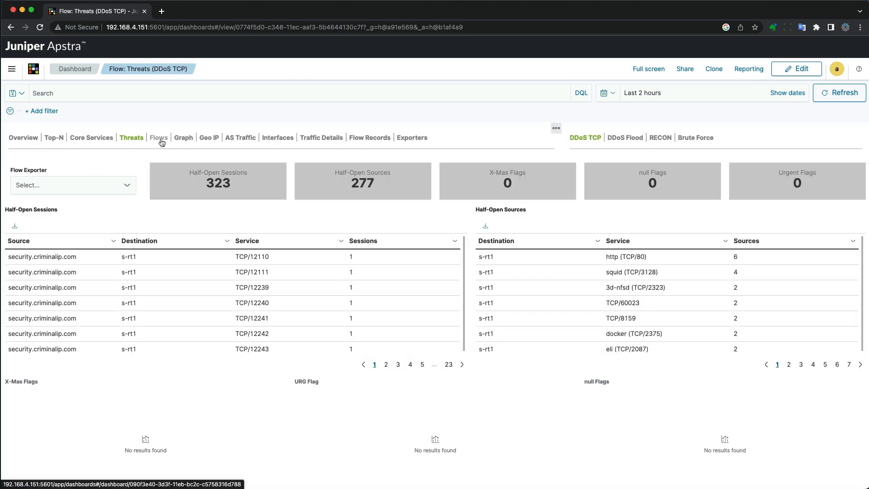
{"action": "left_click", "coordinate": [159, 138]}
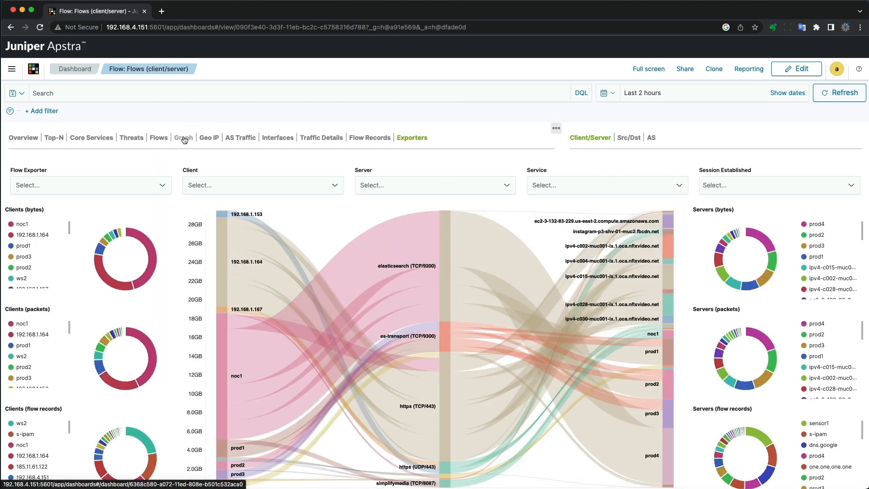
{"action": "left_click", "coordinate": [183, 137]}
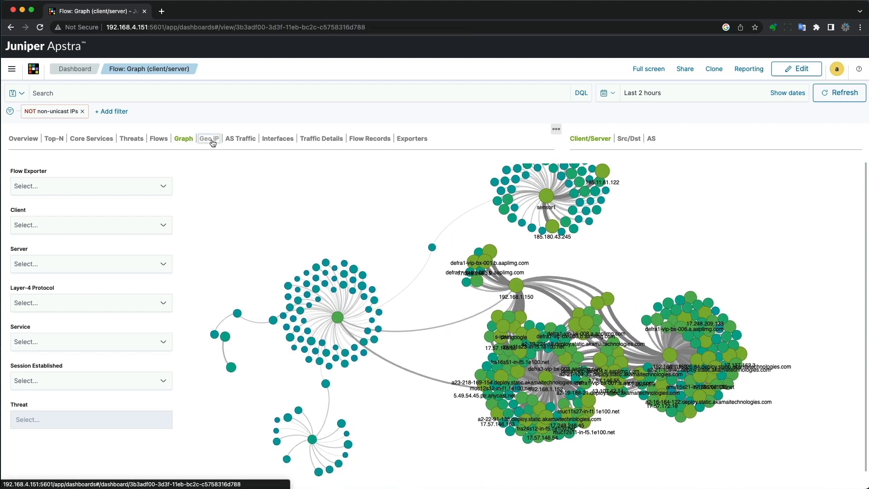
{"action": "left_click", "coordinate": [208, 138]}
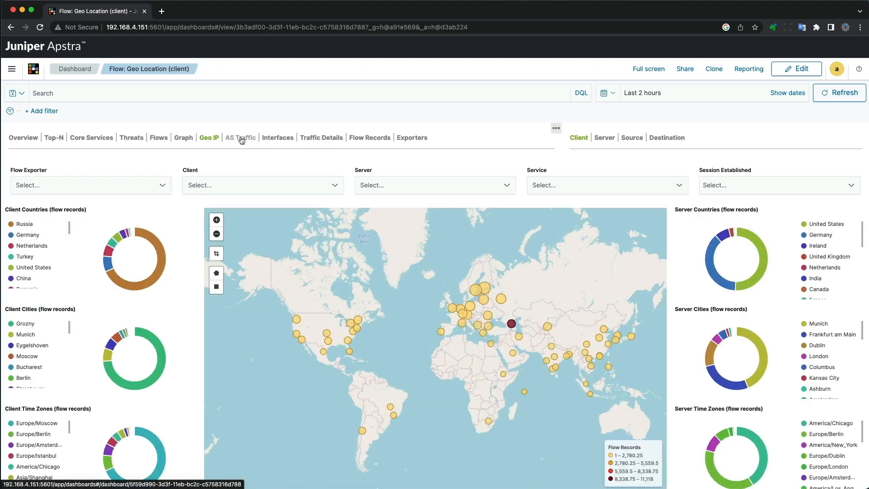
{"action": "left_click", "coordinate": [240, 138]}
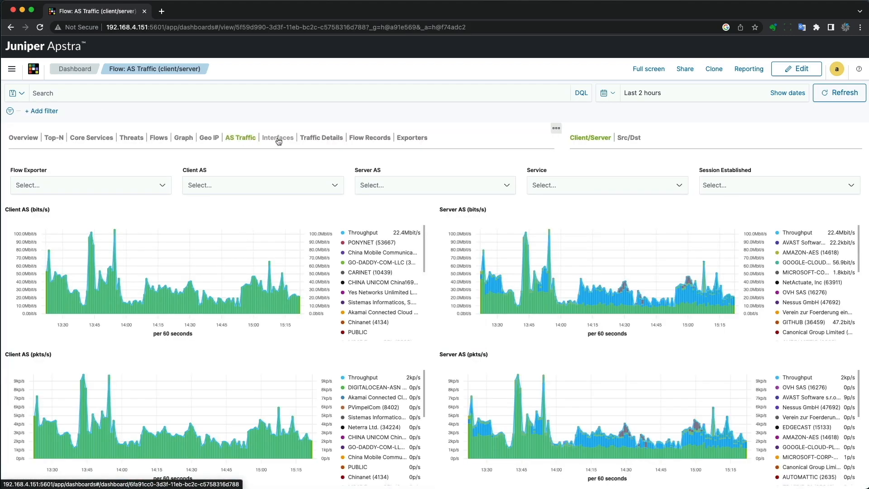
{"action": "left_click", "coordinate": [277, 137]}
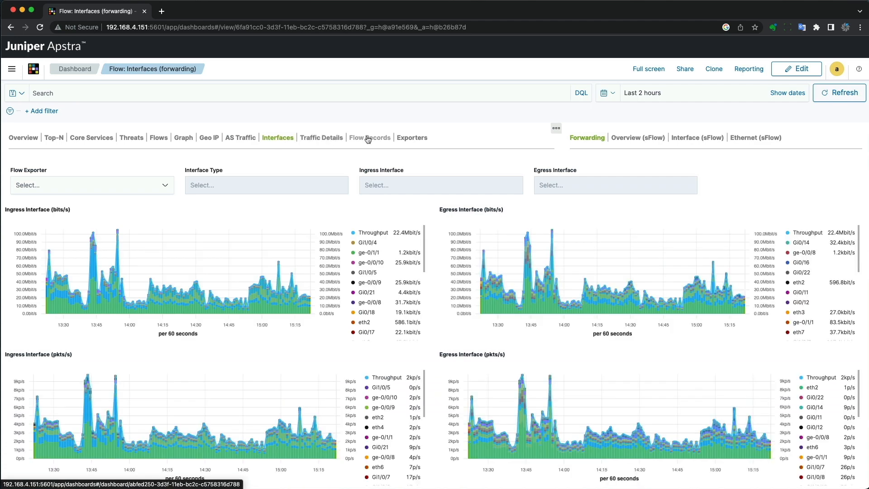
{"action": "left_click", "coordinate": [370, 138]}
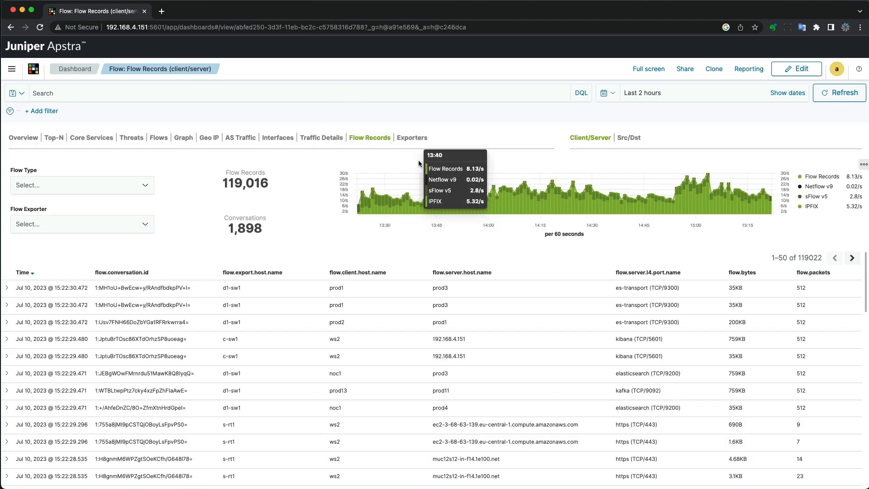
{"action": "left_click", "coordinate": [411, 138]}
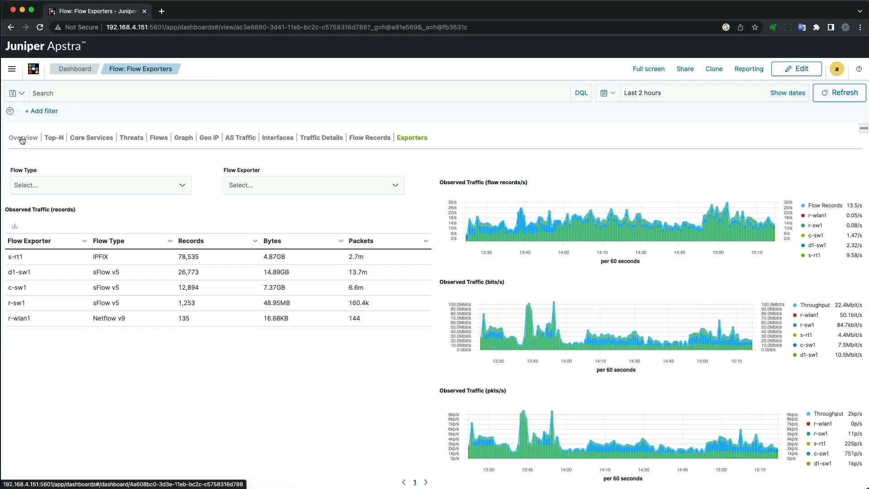
{"action": "left_click", "coordinate": [22, 138]}
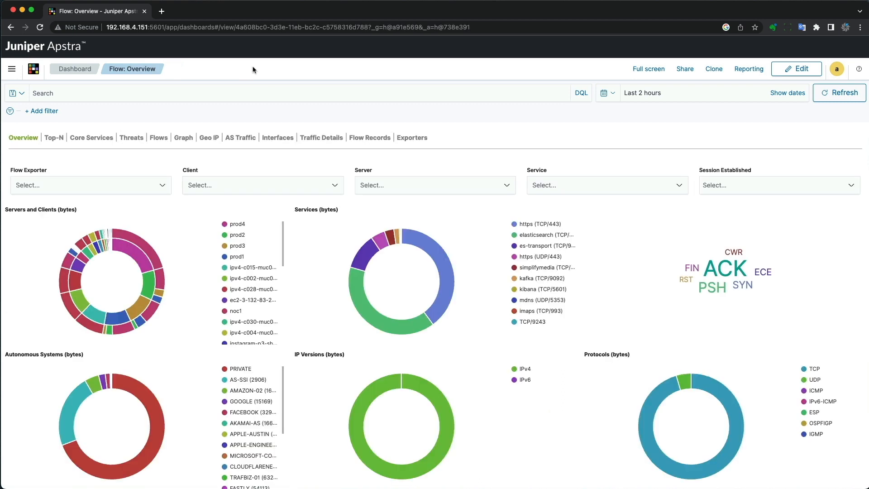
{"action": "mouse_move", "coordinate": [577, 203]}
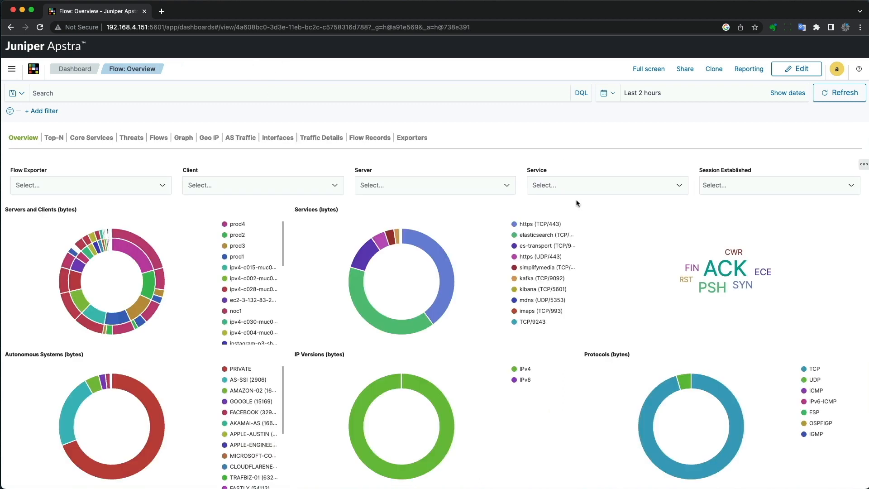
Filter the overview to the ssh (TCP/22) service and flows with the RST flag
{"action": "type", "text": "ssh"}
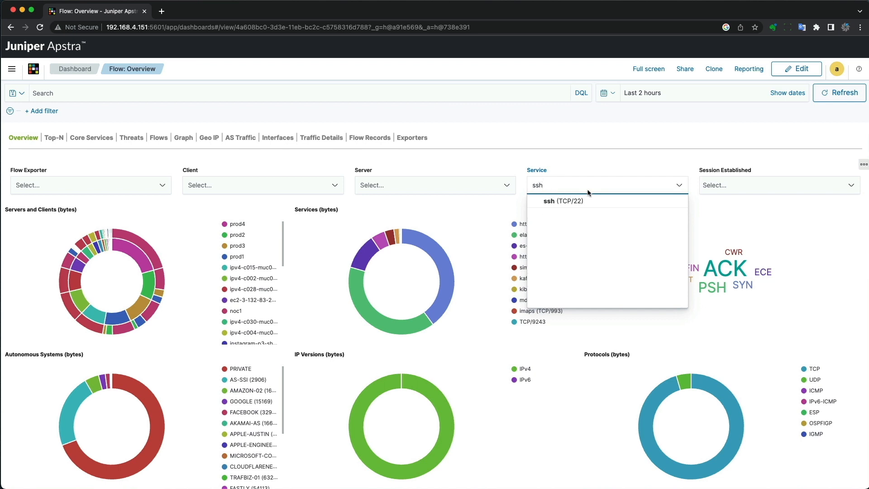
{"action": "left_click", "coordinate": [562, 200]}
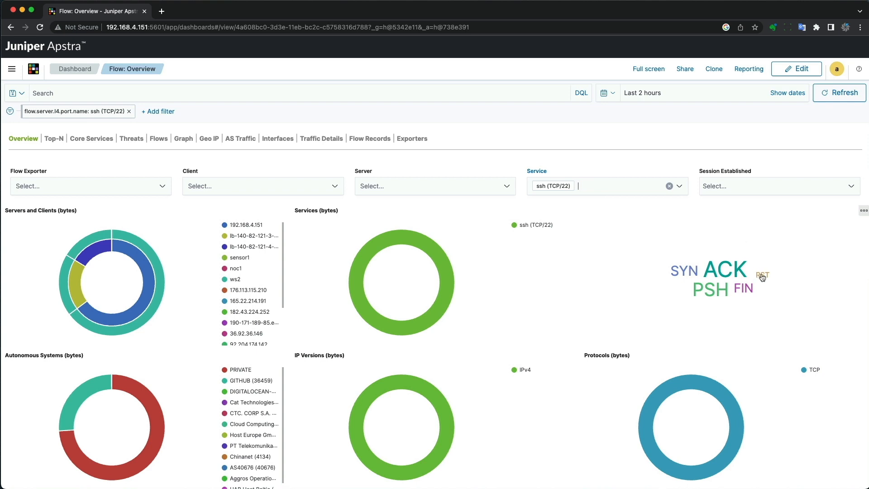
{"action": "left_click", "coordinate": [763, 276]}
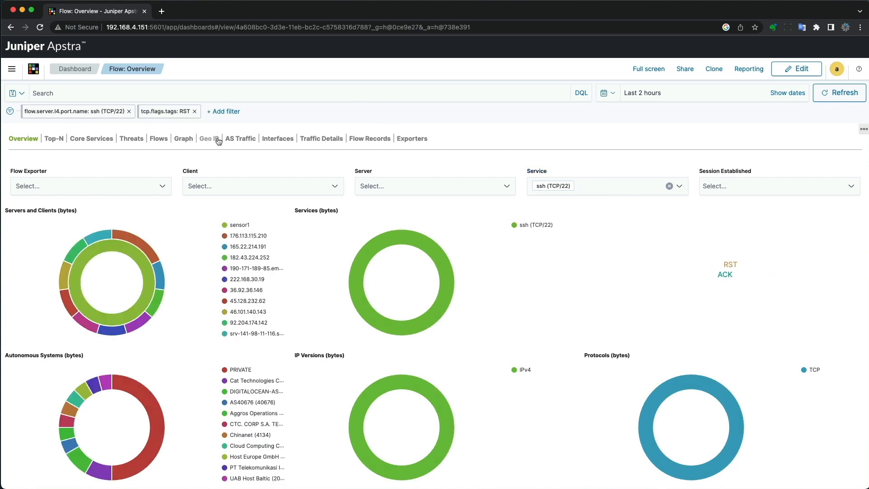
{"action": "mouse_move", "coordinate": [371, 141]}
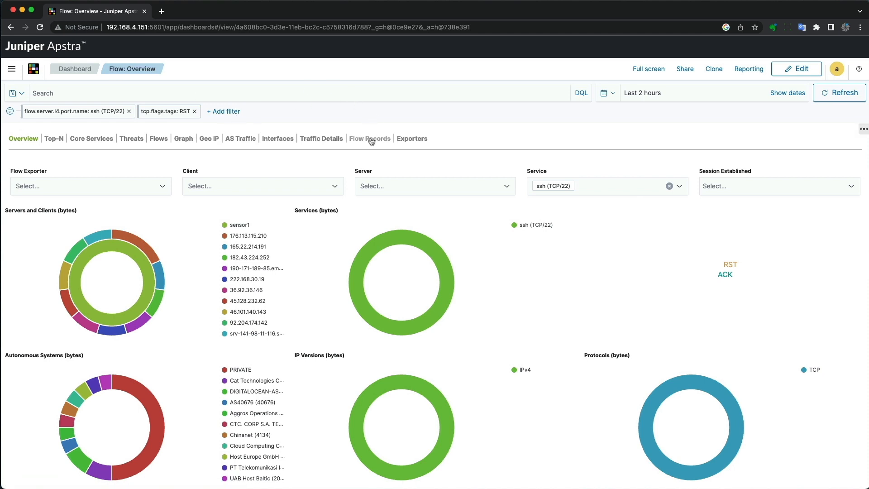
Inspect the first SSH RST flow record's details, then remove all filters to restore 118,466 records
{"action": "left_click", "coordinate": [369, 137]}
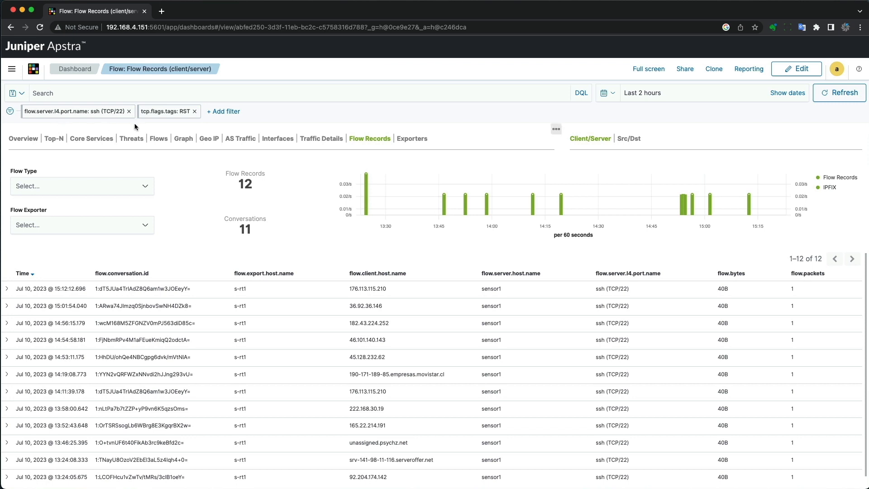
{"action": "mouse_move", "coordinate": [407, 237]}
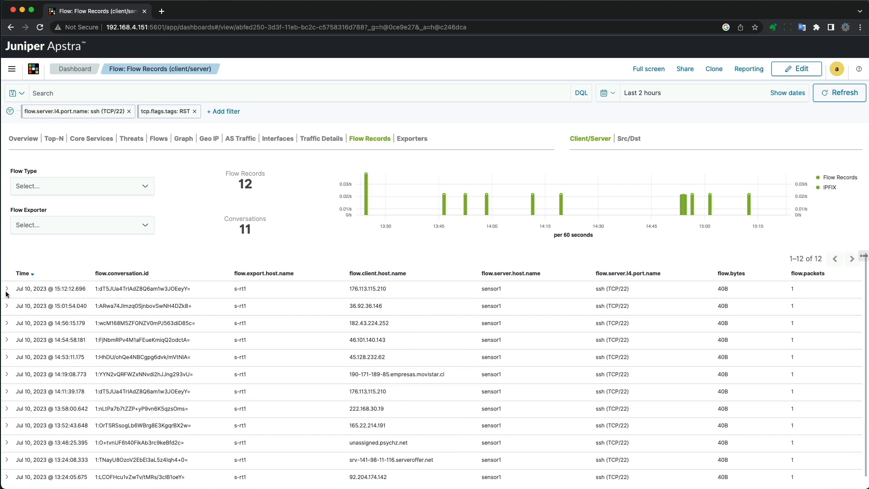
{"action": "left_click", "coordinate": [10, 289]}
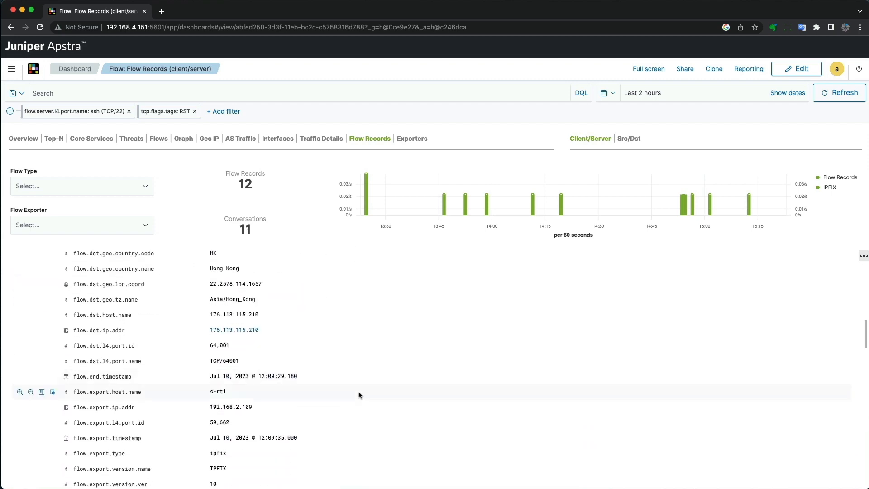
{"action": "scroll", "scroll_direction": "down", "scroll_amount": 3}
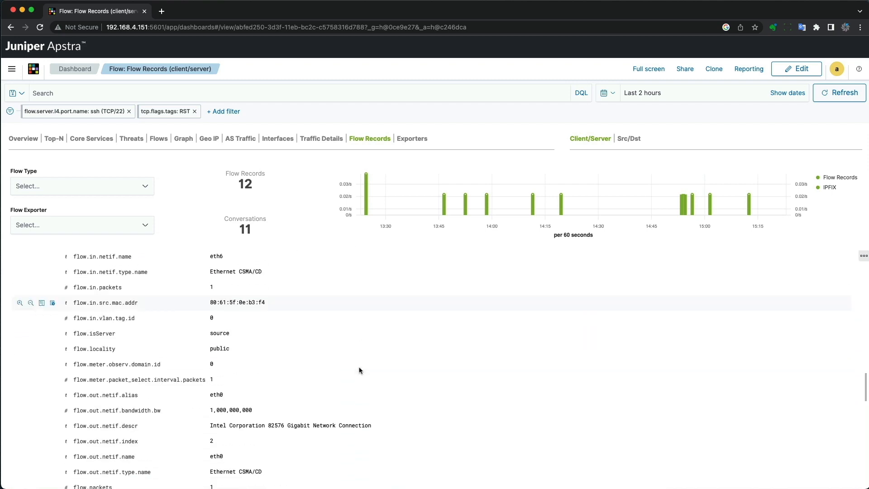
{"action": "scroll", "scroll_direction": "down", "scroll_amount": 3}
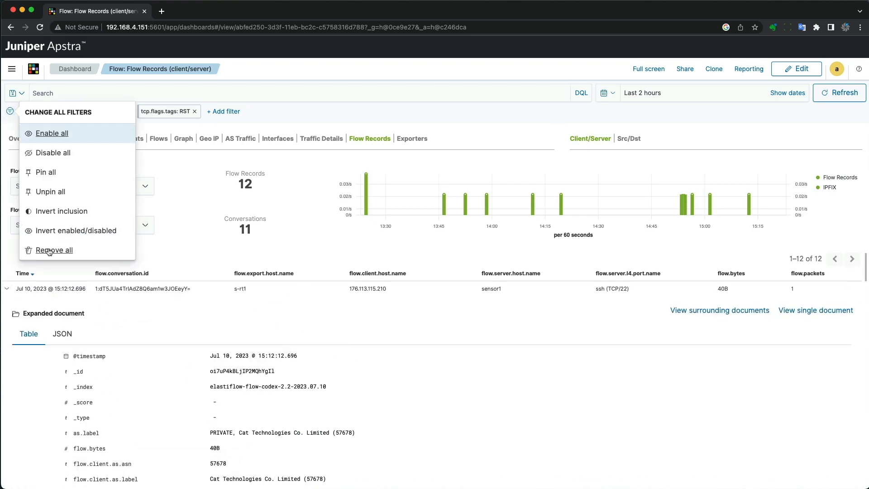
{"action": "left_click", "coordinate": [54, 249]}
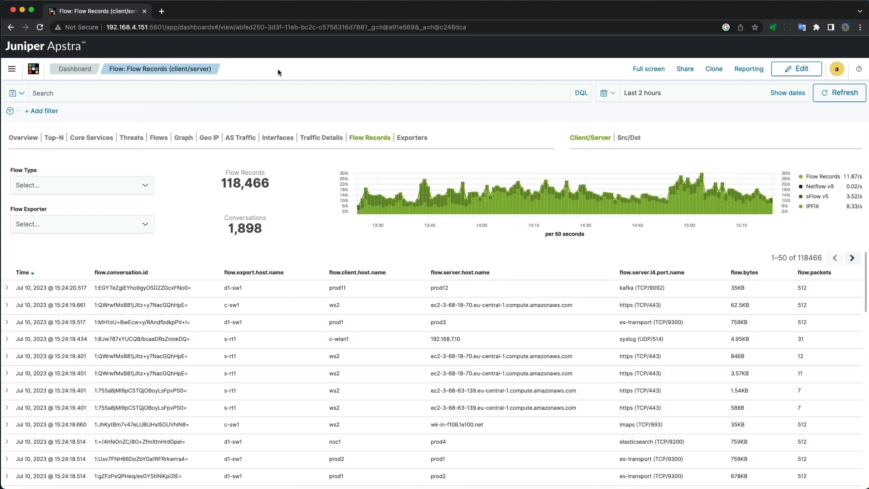
Filter the interfaces forwarding charts to exporter s-rt1, ingress eth0 and egress eth5
{"action": "left_click", "coordinate": [277, 137]}
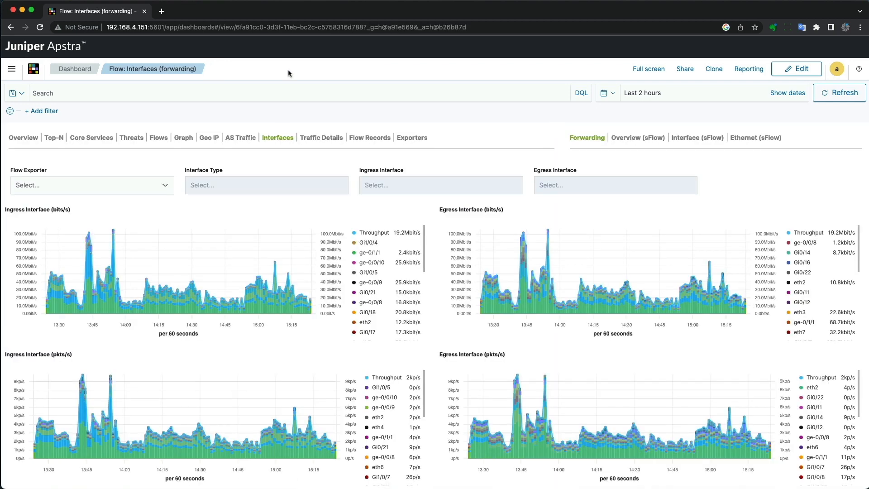
{"action": "left_click", "coordinate": [91, 184]}
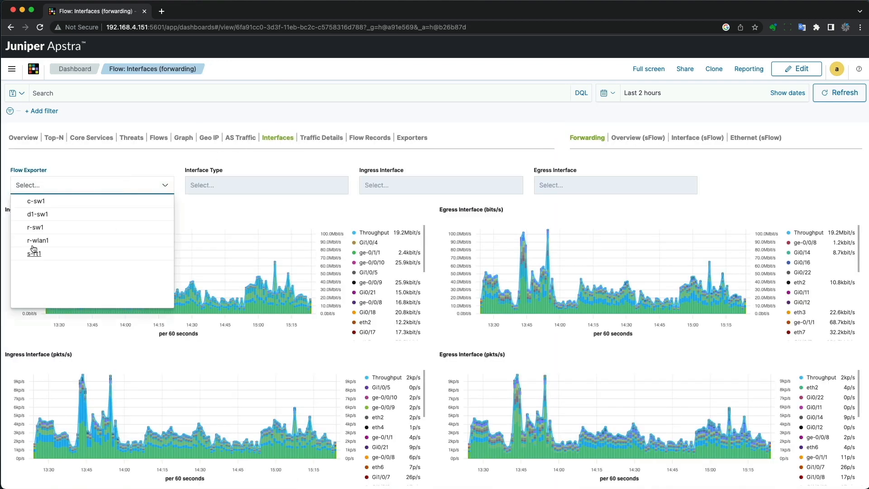
{"action": "left_click", "coordinate": [35, 254]}
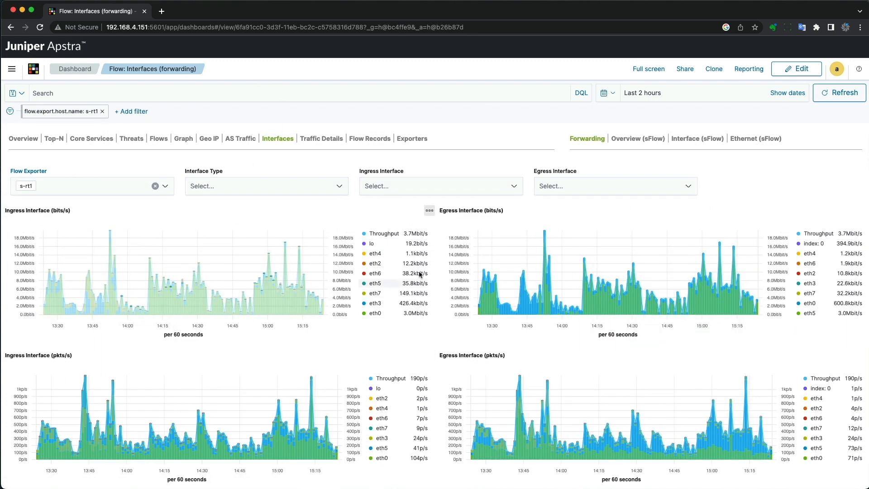
{"action": "mouse_move", "coordinate": [376, 313]}
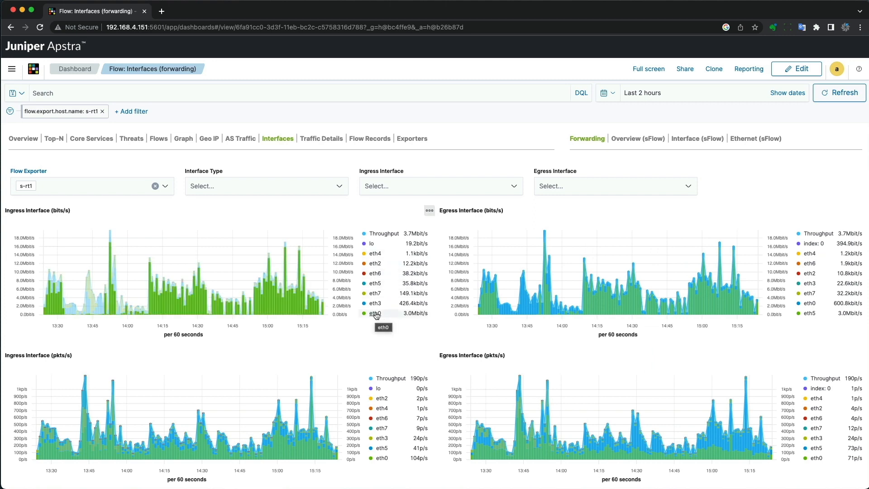
{"action": "left_click", "coordinate": [375, 313]}
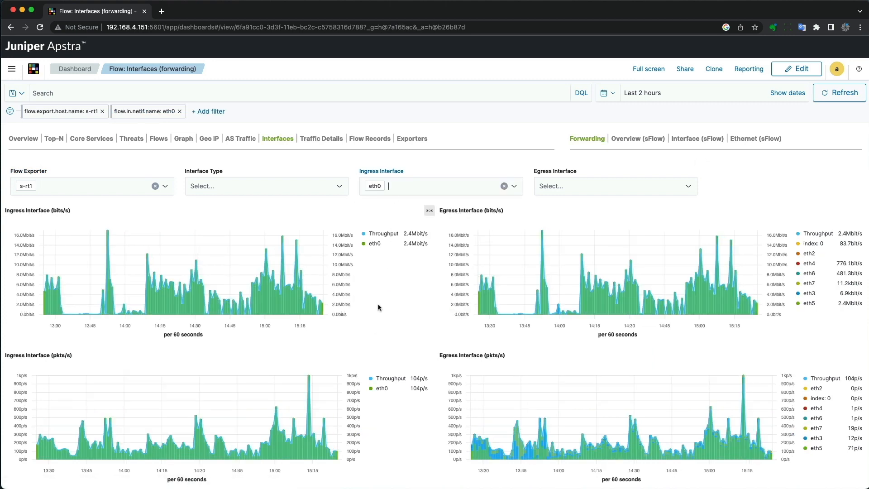
{"action": "left_click", "coordinate": [616, 186]}
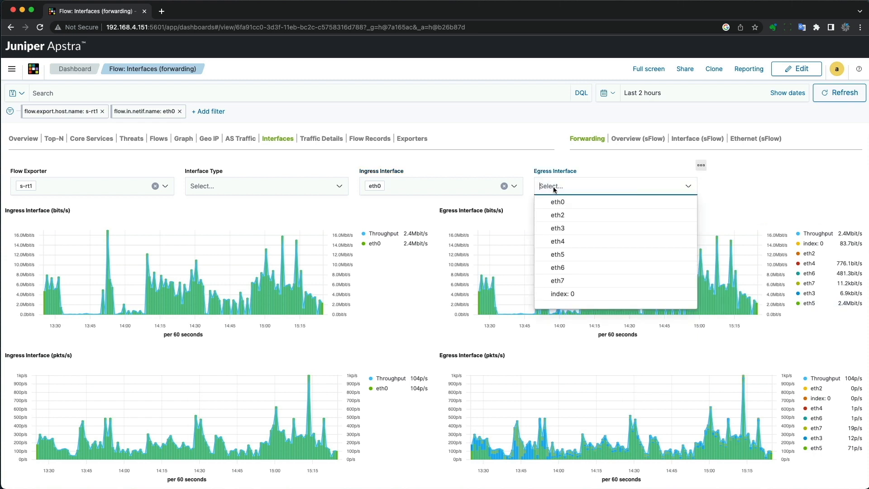
{"action": "left_click", "coordinate": [558, 254]}
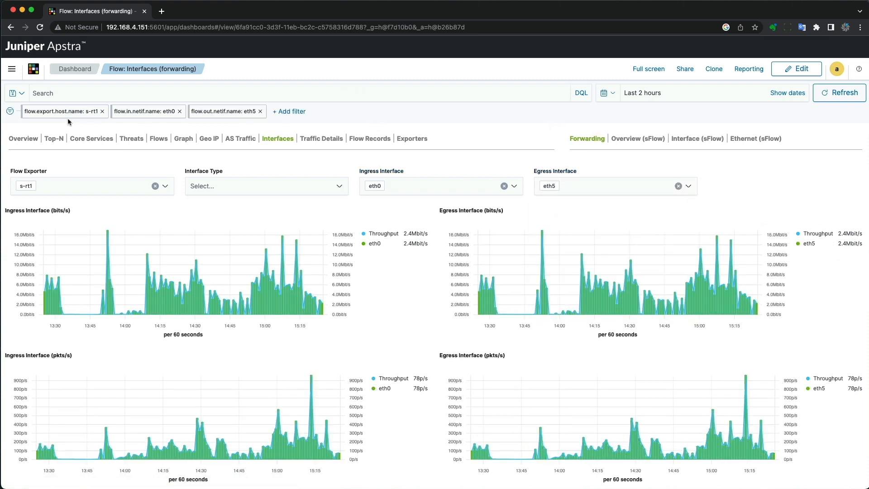
{"action": "mouse_move", "coordinate": [234, 112]}
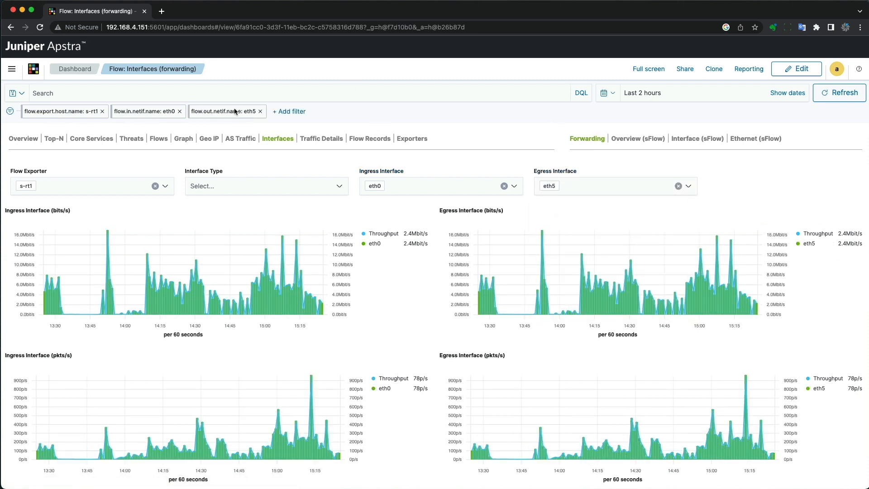
{"action": "mouse_move", "coordinate": [284, 76]}
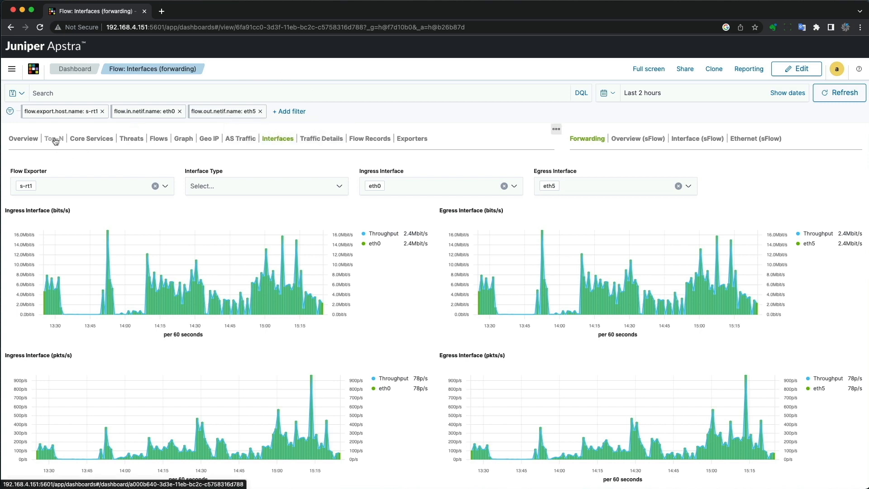
Narrow Top-N to client 192.168.1.164's servers, then remove all filters to show 515 clients
{"action": "left_click", "coordinate": [54, 139]}
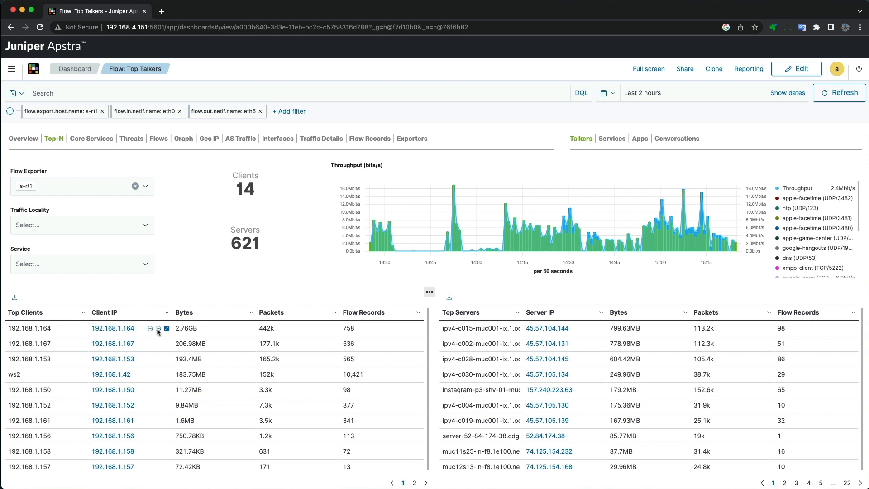
{"action": "mouse_move", "coordinate": [174, 332]}
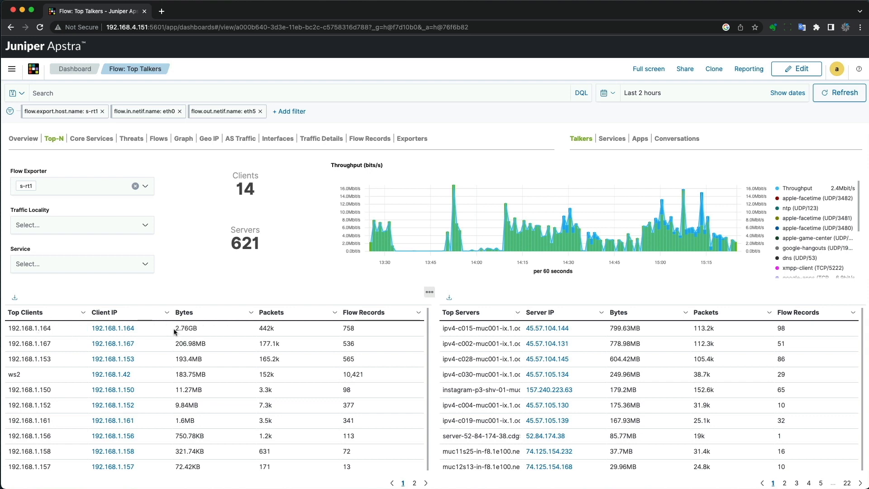
{"action": "left_click", "coordinate": [112, 328]}
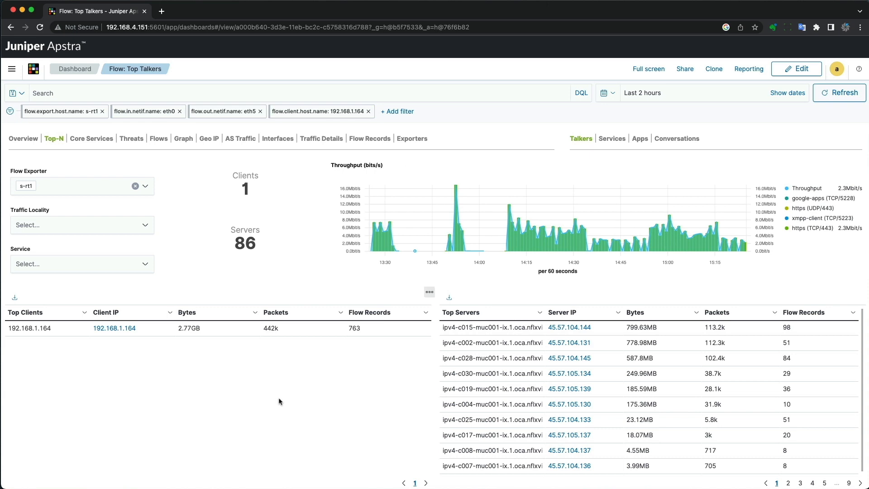
{"action": "left_click", "coordinate": [13, 93]}
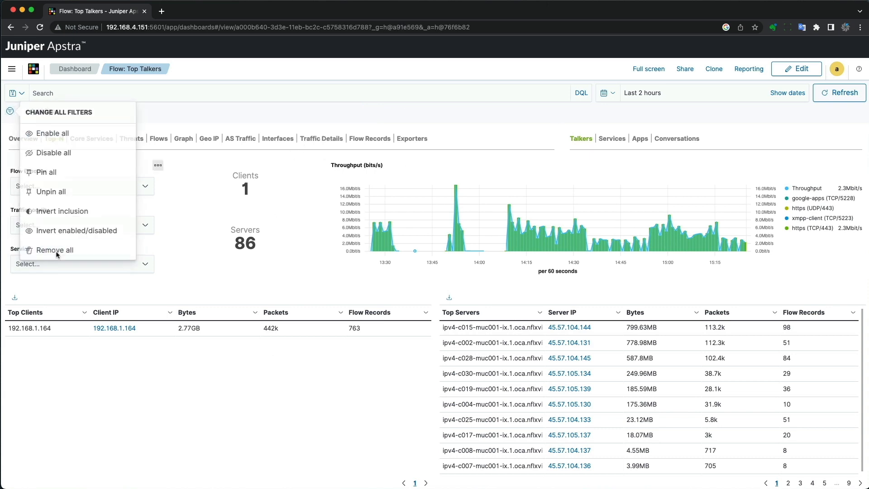
{"action": "left_click", "coordinate": [54, 250]}
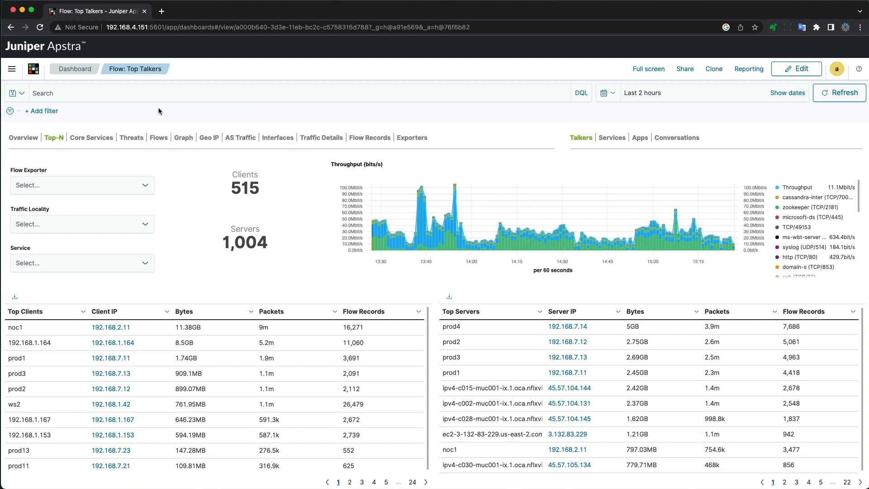
Check Core Services DHCP then DNS statistics, and set the time range to Last 12 hours
{"action": "left_click", "coordinate": [91, 138]}
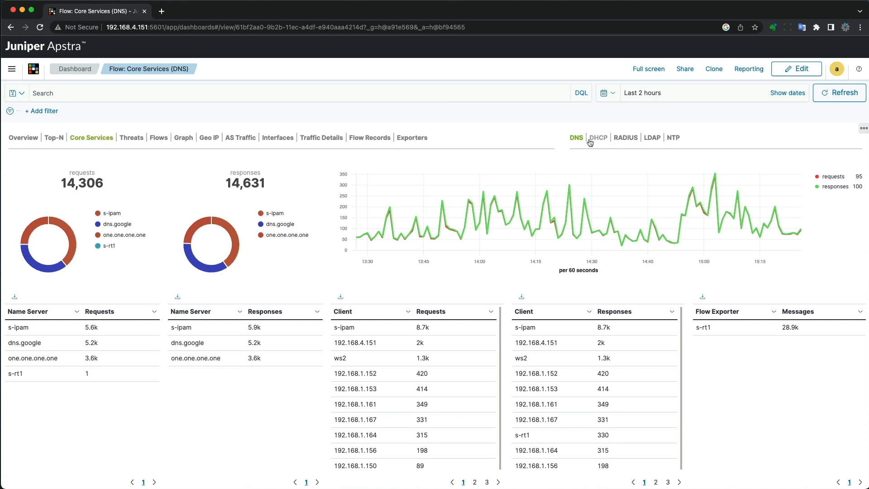
{"action": "mouse_move", "coordinate": [427, 114]}
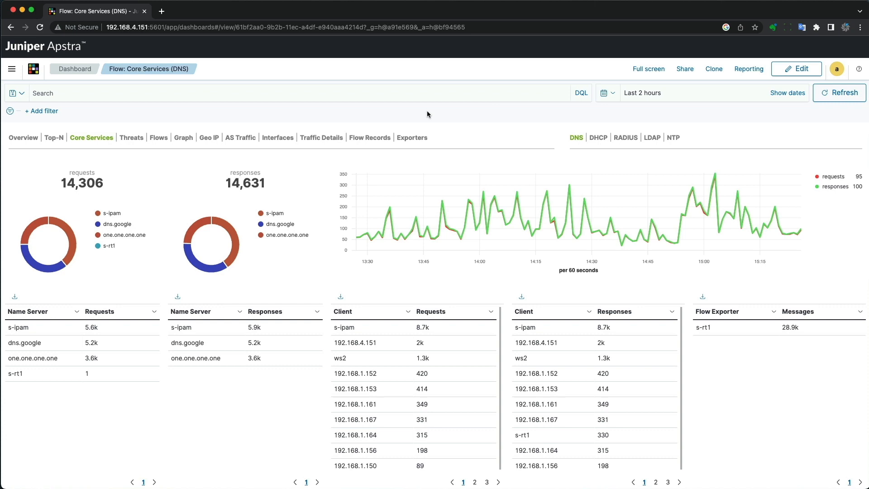
{"action": "left_click", "coordinate": [598, 137]}
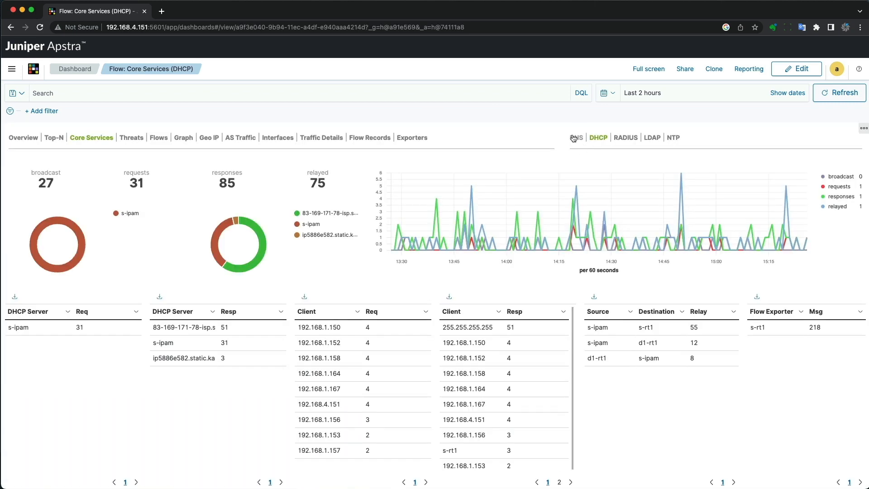
{"action": "left_click", "coordinate": [575, 137]}
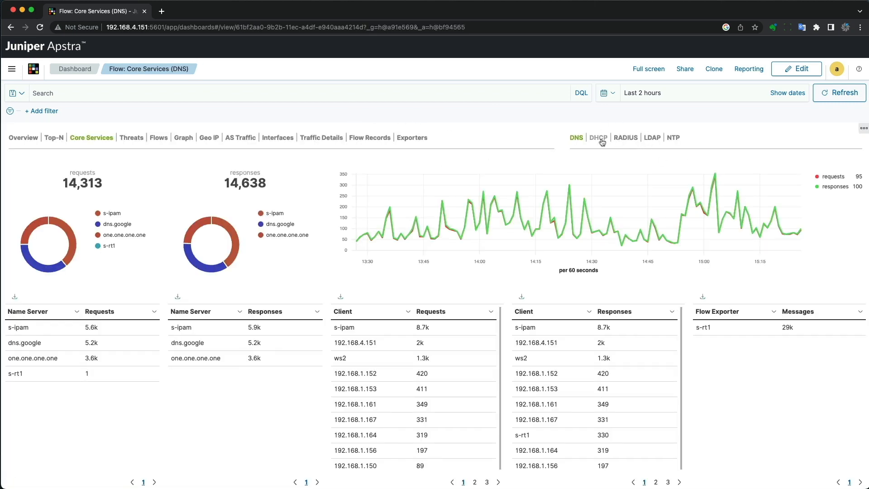
{"action": "mouse_move", "coordinate": [372, 285]}
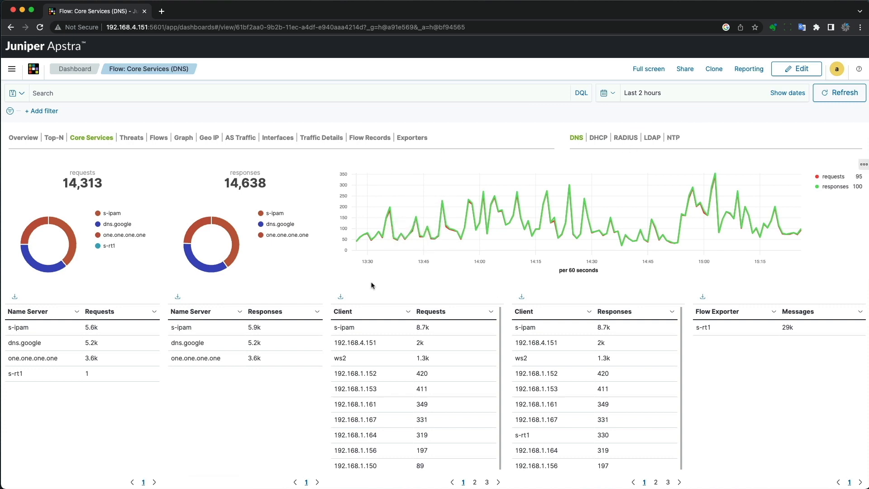
{"action": "mouse_move", "coordinate": [385, 284]}
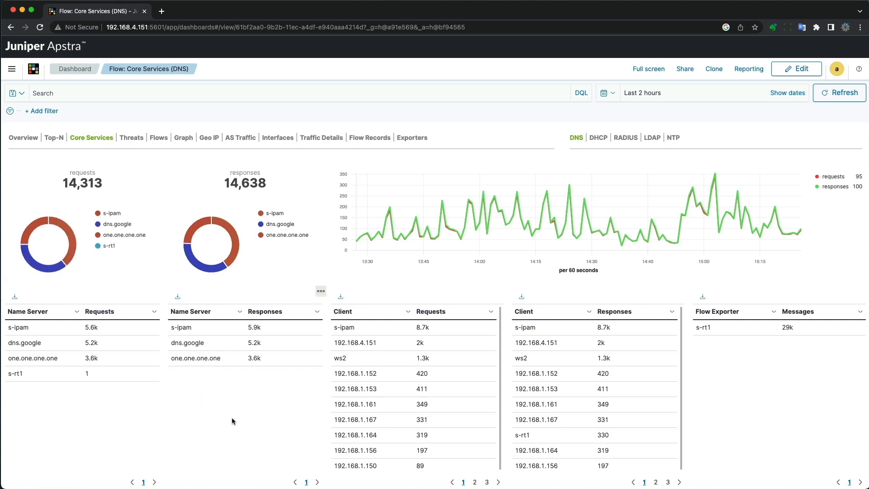
{"action": "mouse_move", "coordinate": [637, 108]}
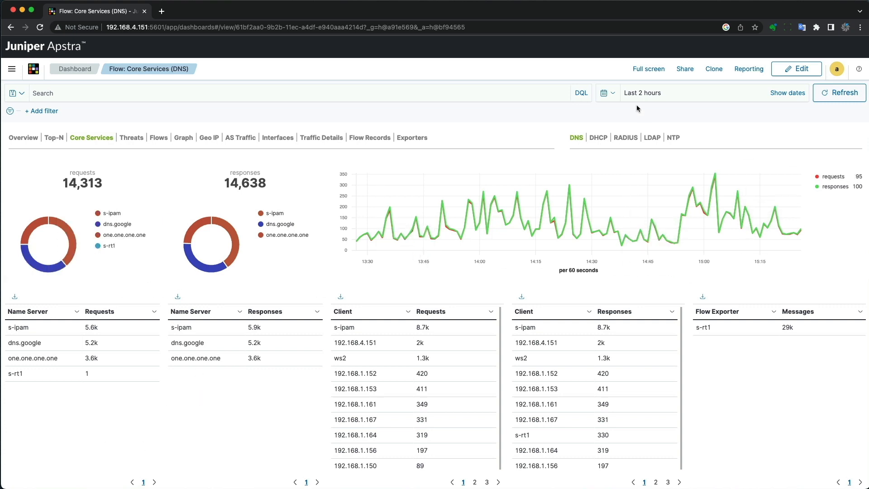
{"action": "left_click", "coordinate": [606, 93]}
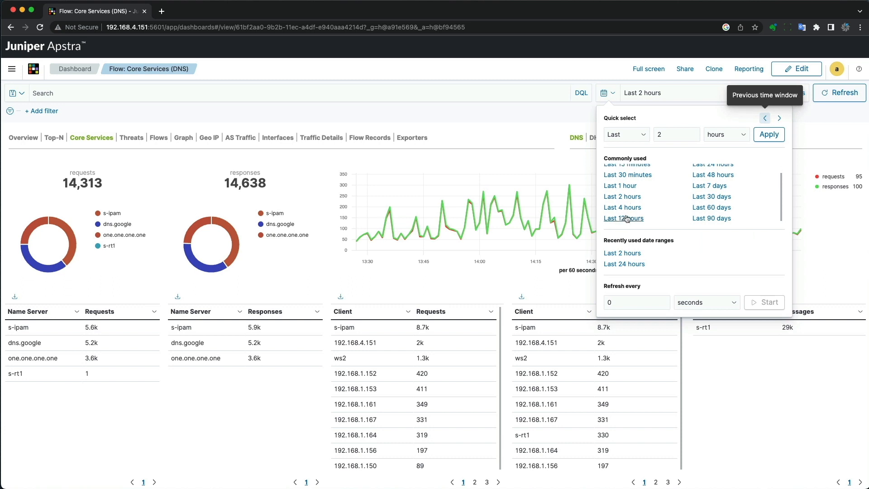
{"action": "left_click", "coordinate": [624, 218]}
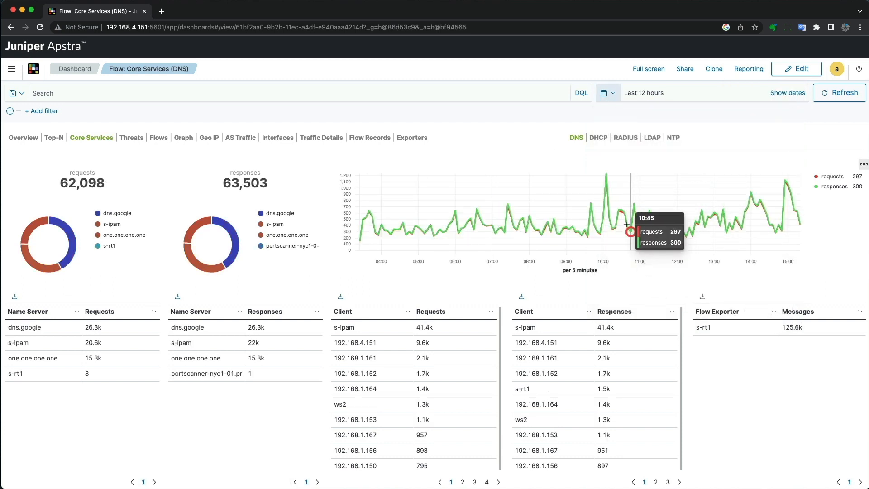